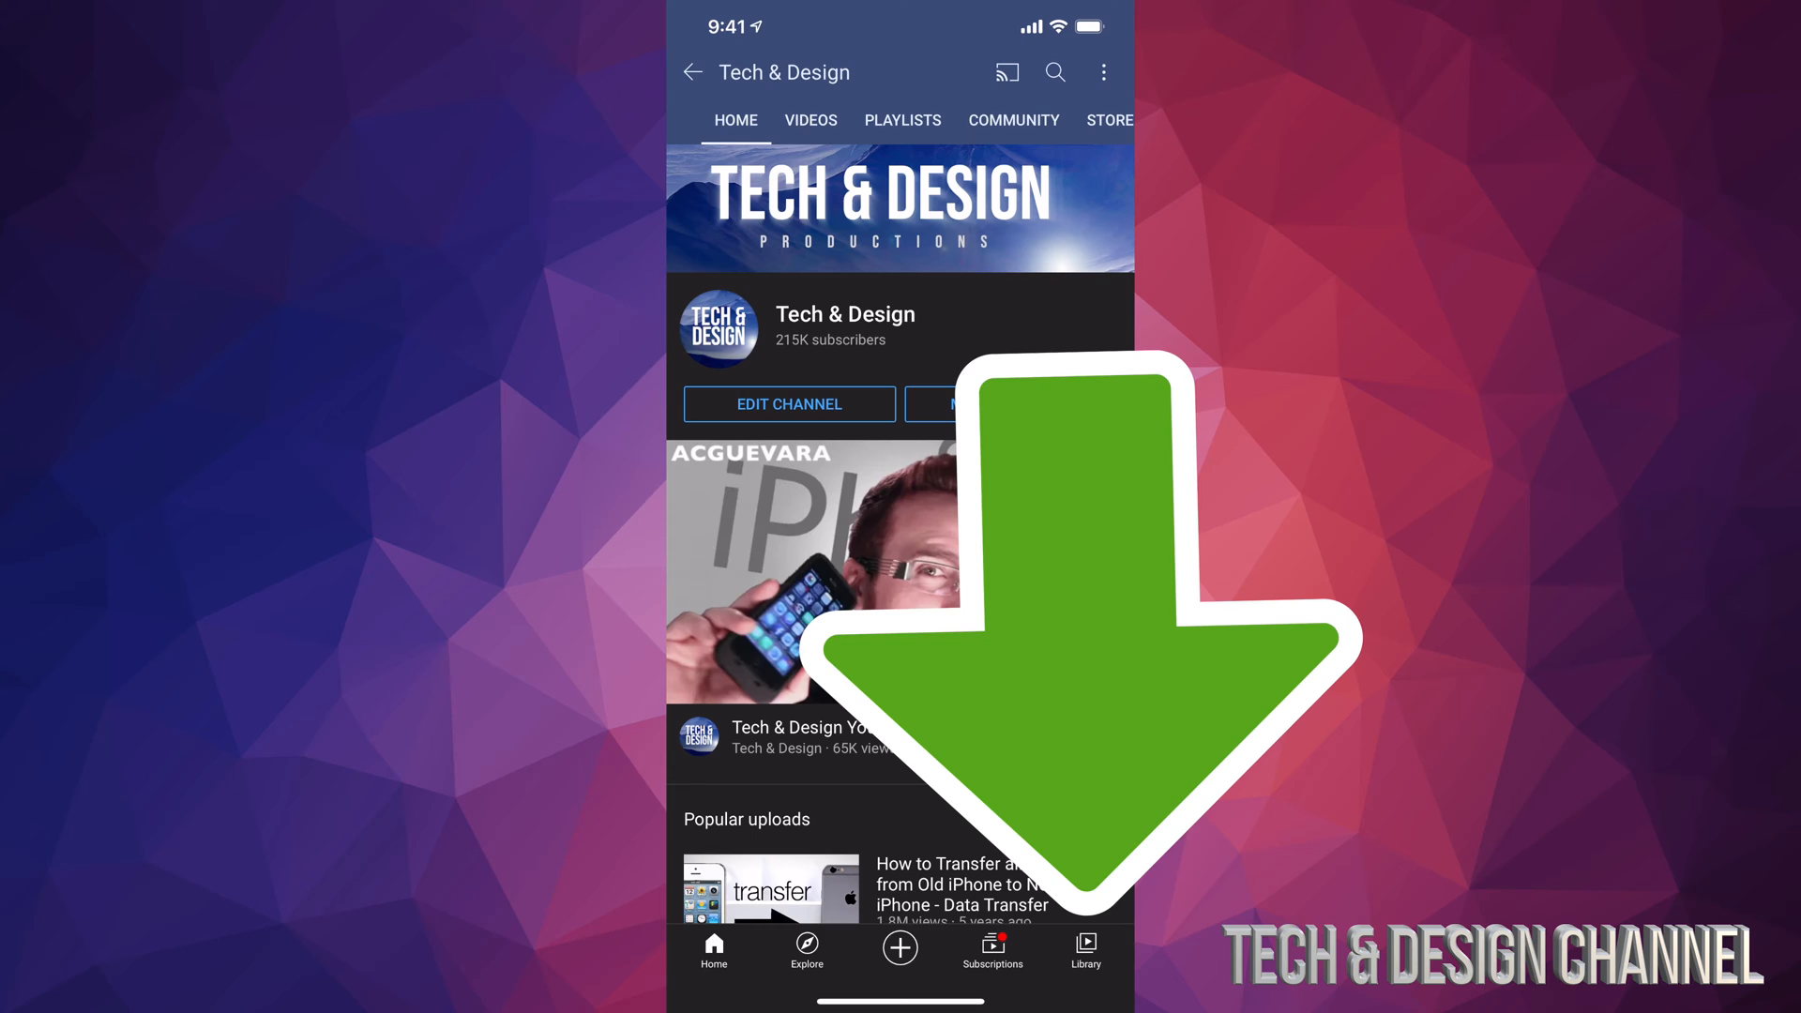
Step: Leave the Tech & Design channel and show the Library of history, videos and playlists
left_click(1085, 953)
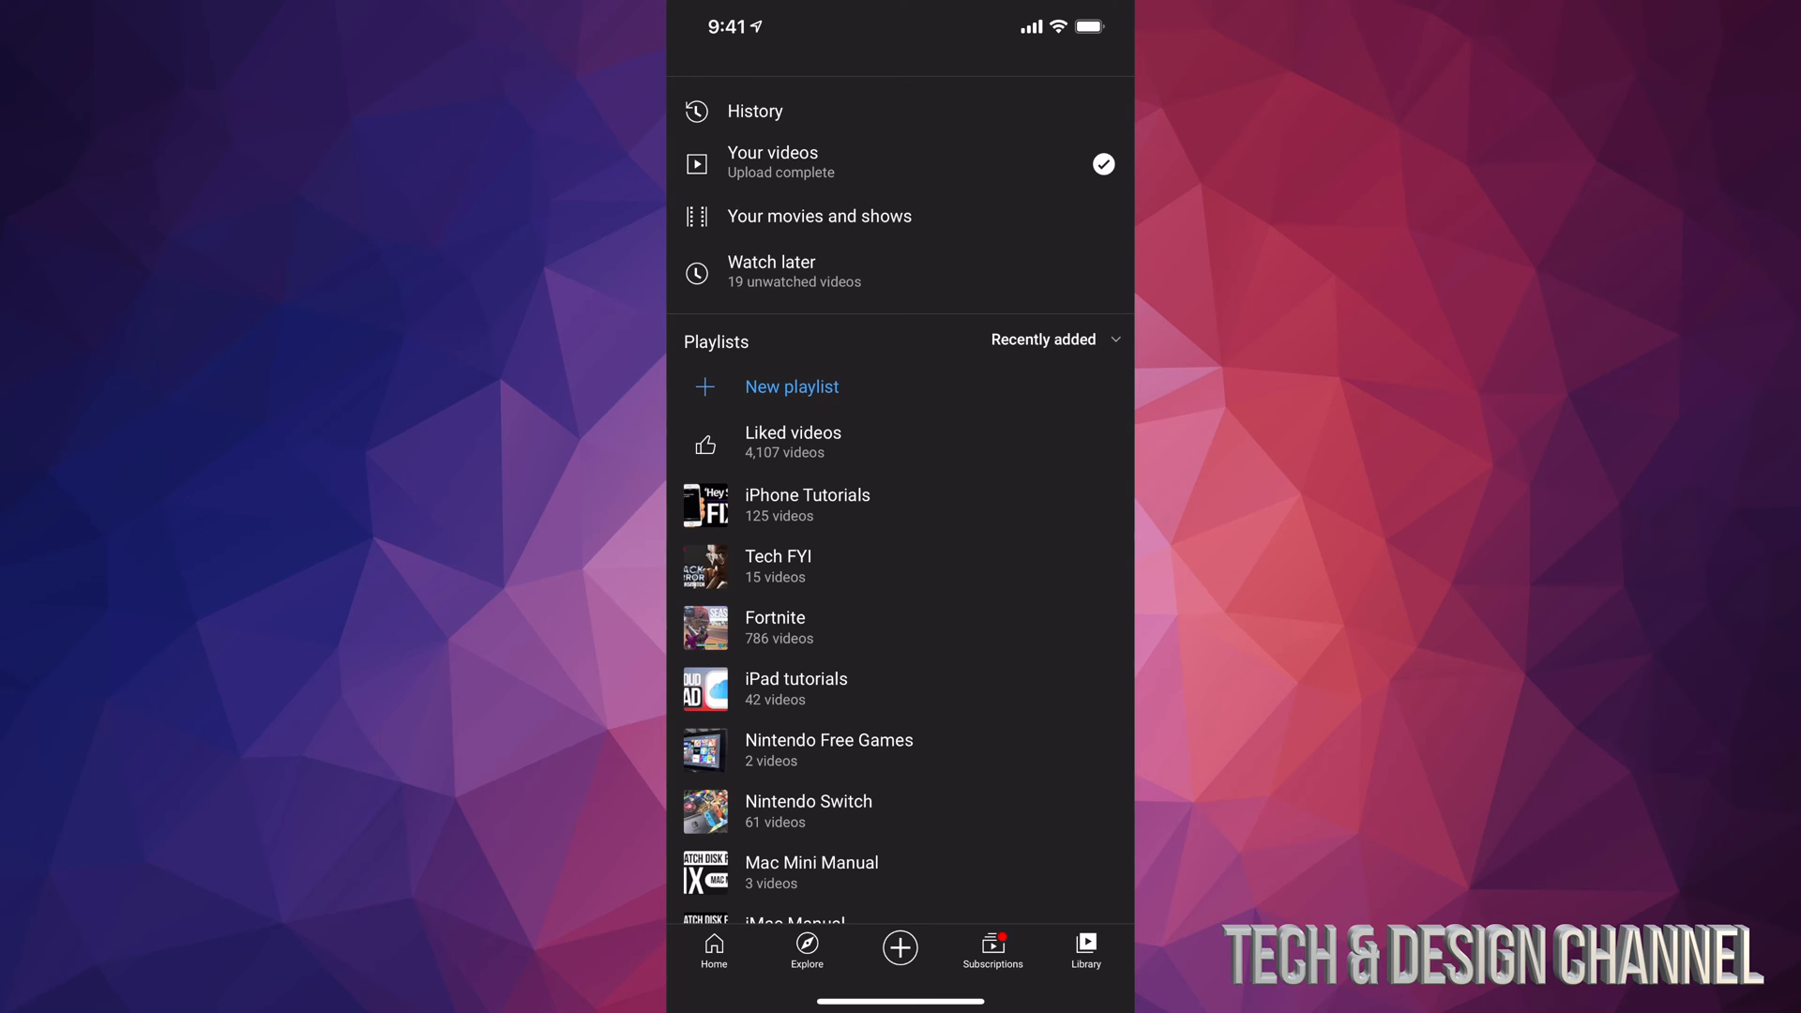
Step: Show Your videos and bring up the action menu for the Test upload
left_click(773, 154)
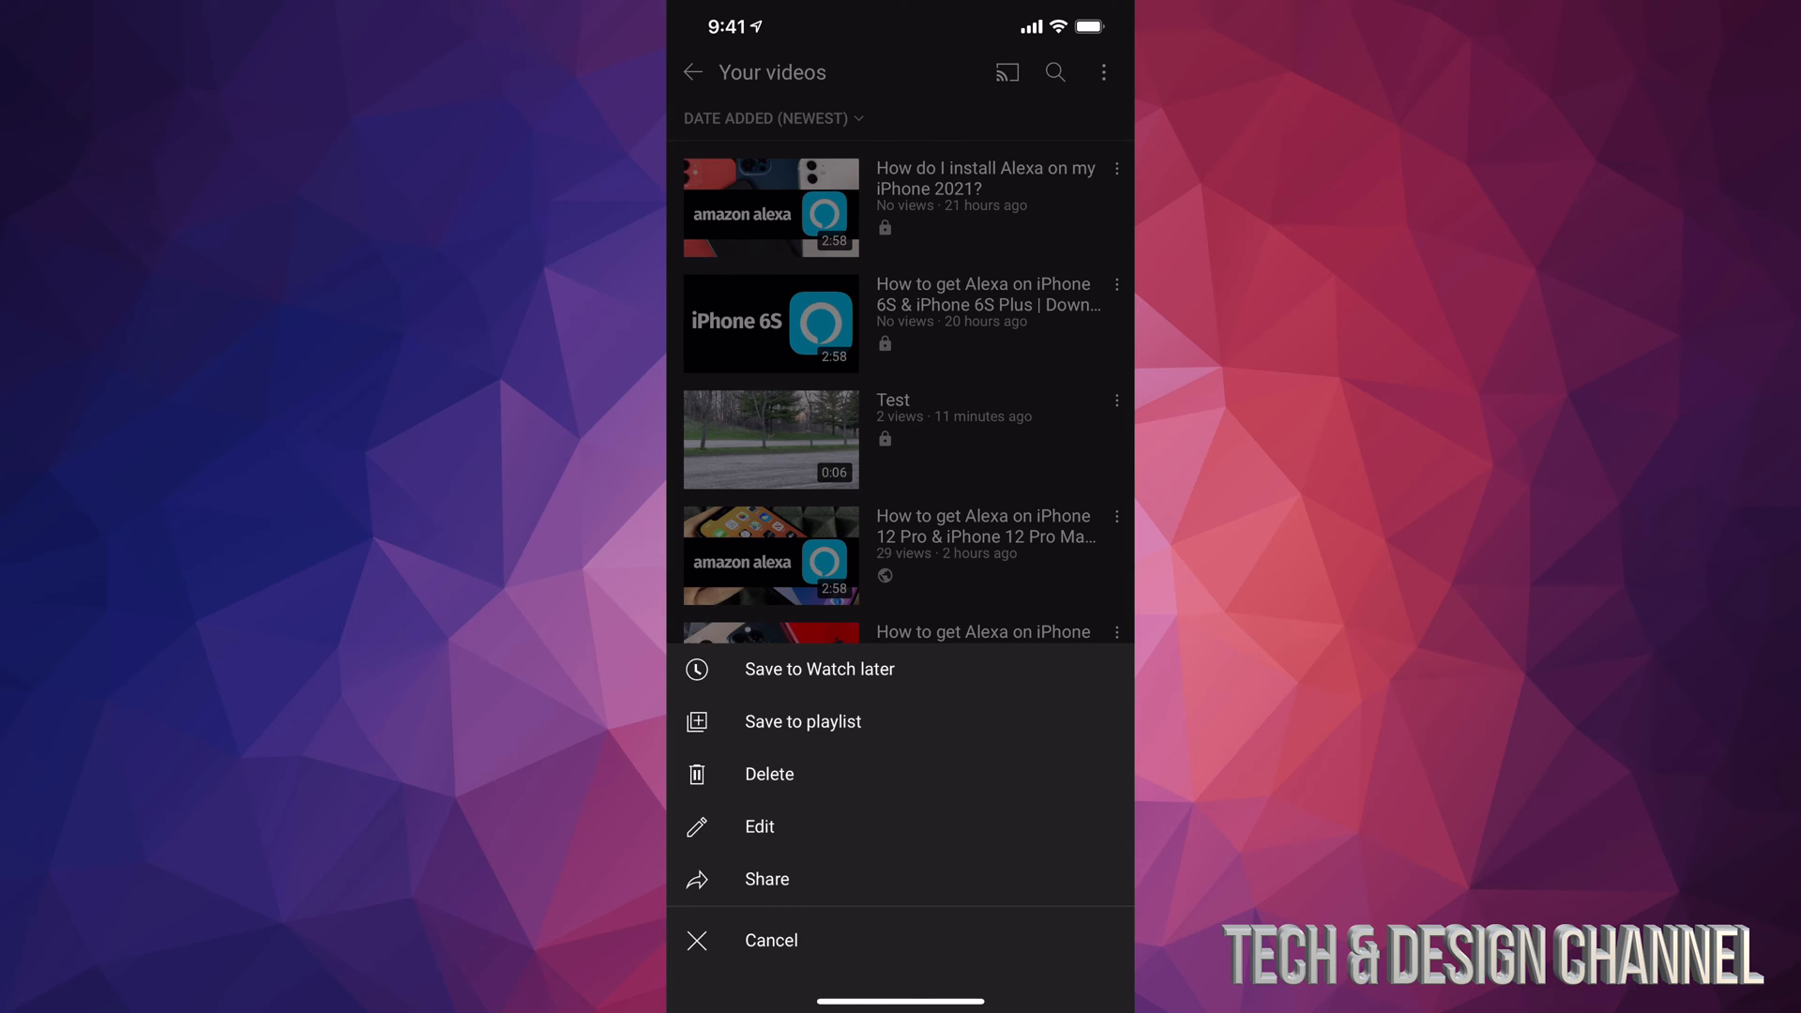
Step: Delete the Test upload and confirm, leaving 'Upload deleted' in Your videos
left_click(769, 773)
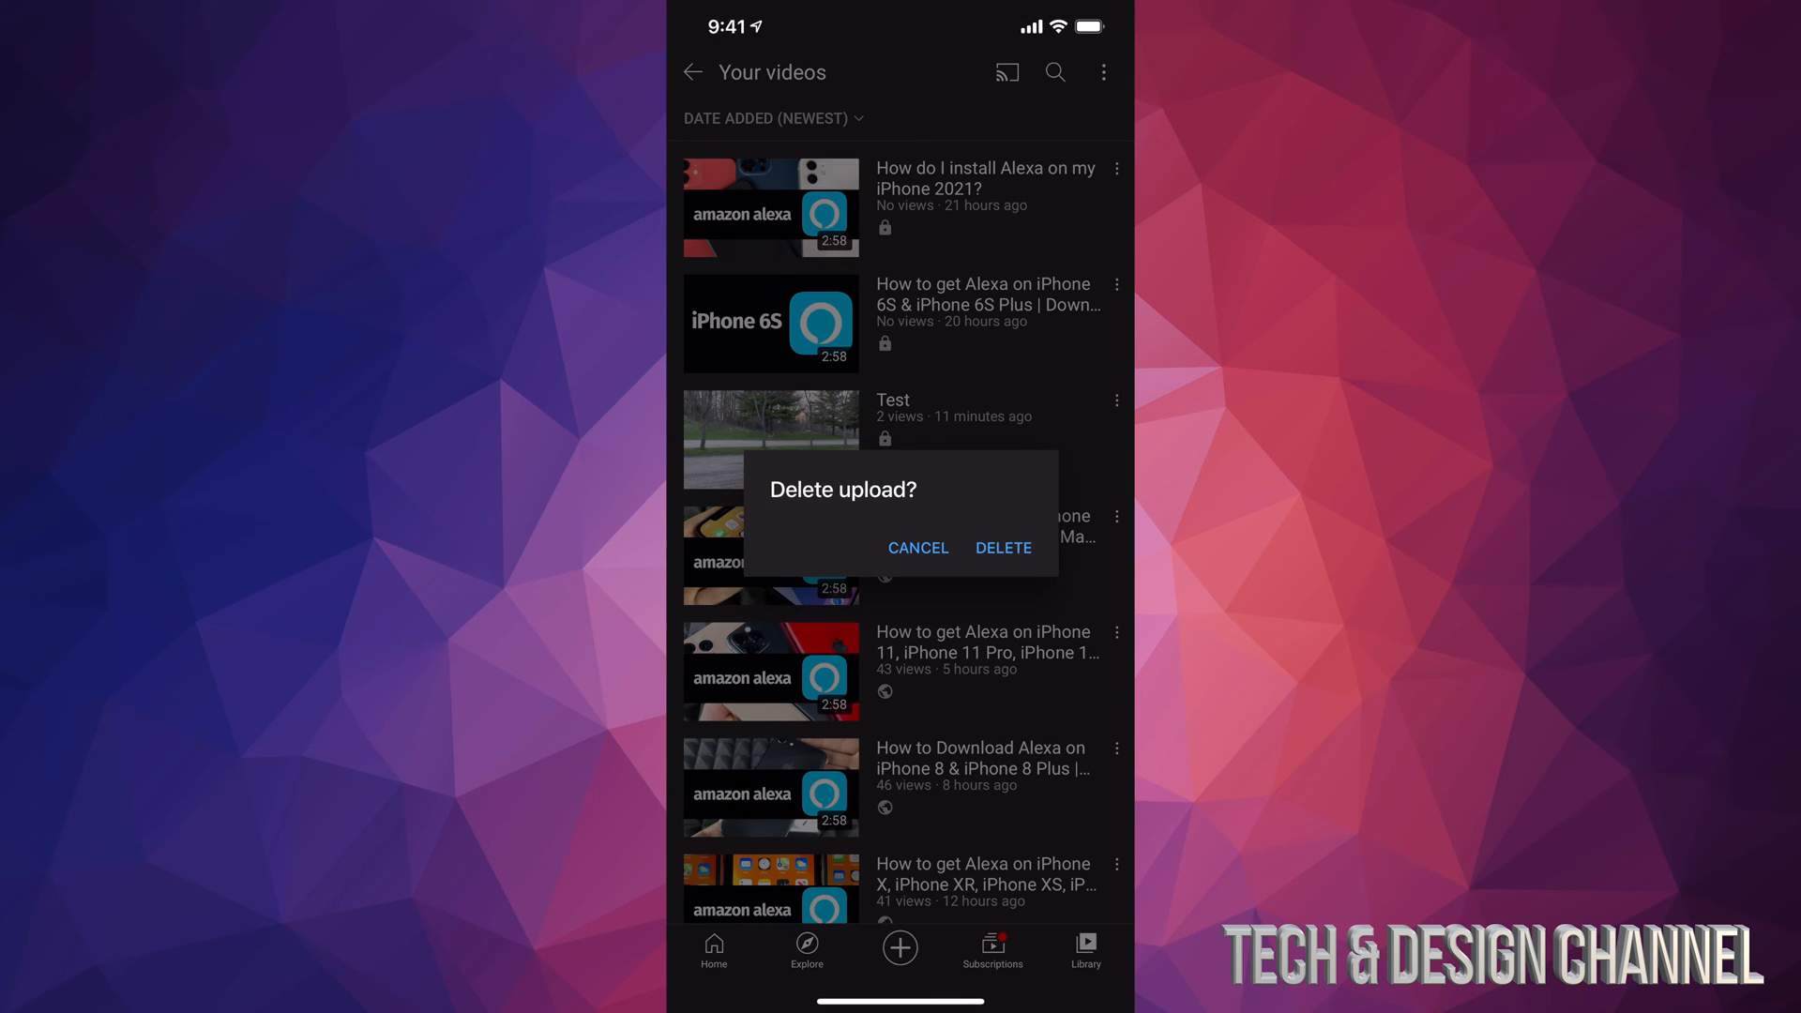
left_click(1002, 548)
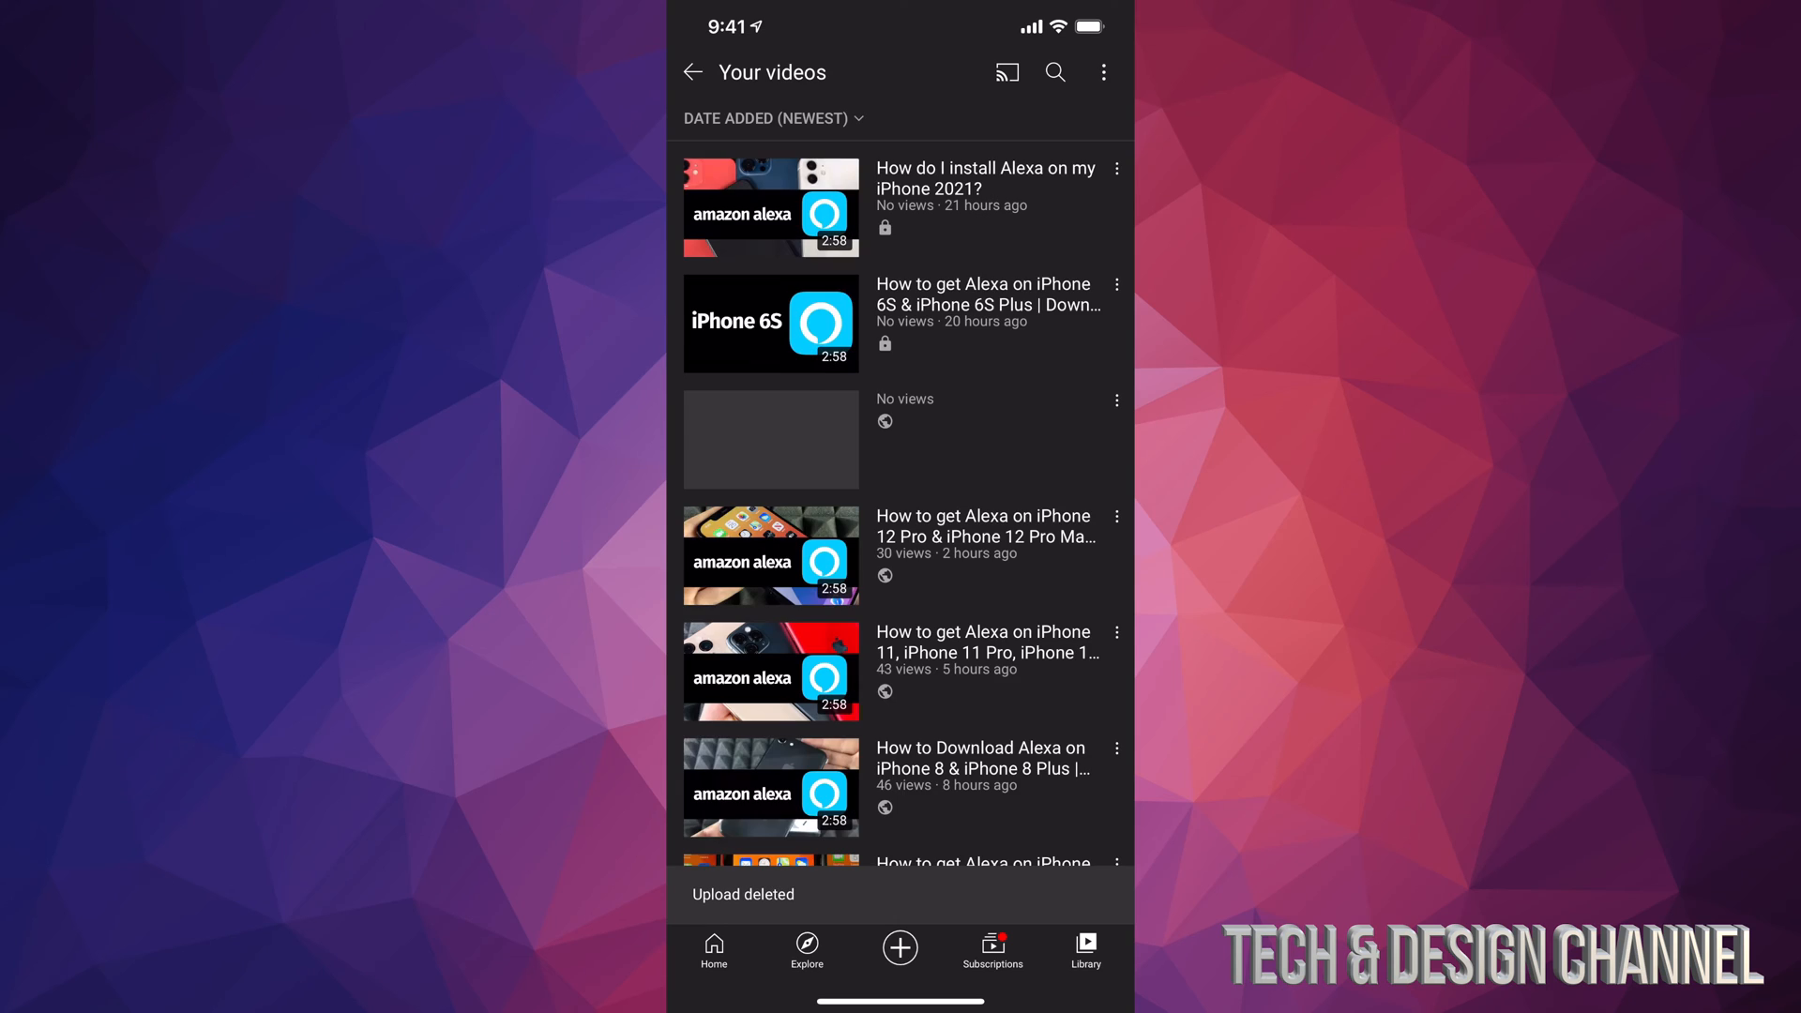